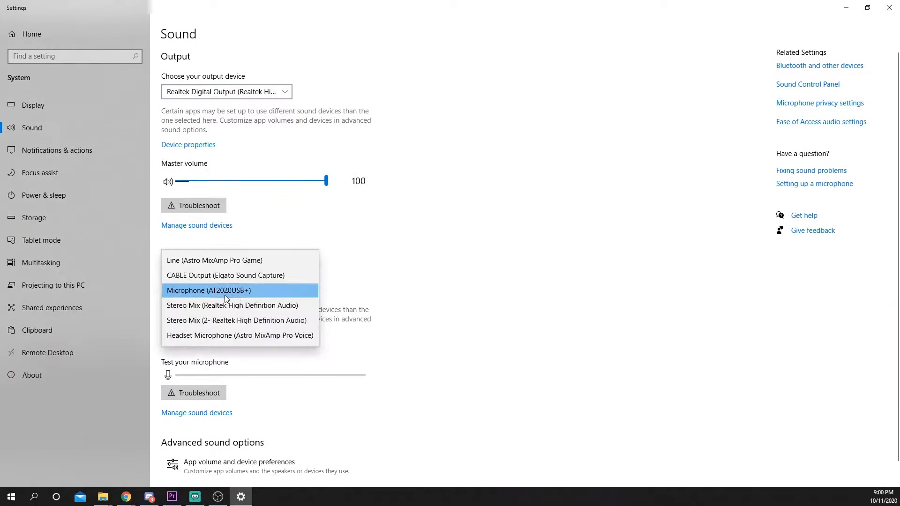
# Step: Choose Microphone (AT2020USB+) as the Windows input device and show its device properties
pyautogui.click(209, 291)
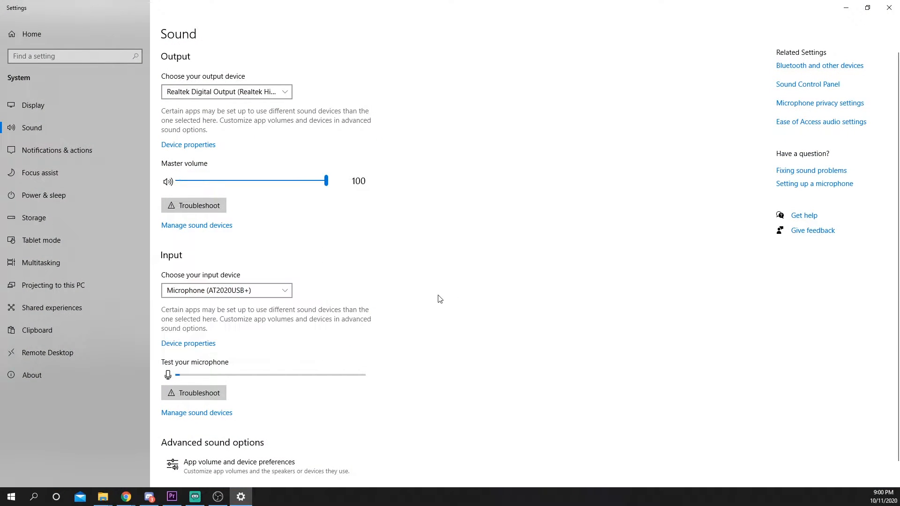
pyautogui.click(189, 343)
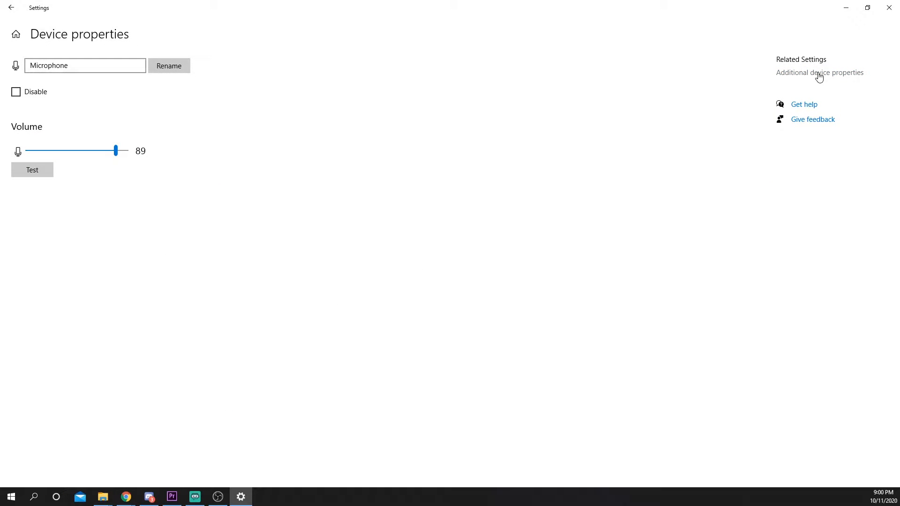
pyautogui.click(819, 72)
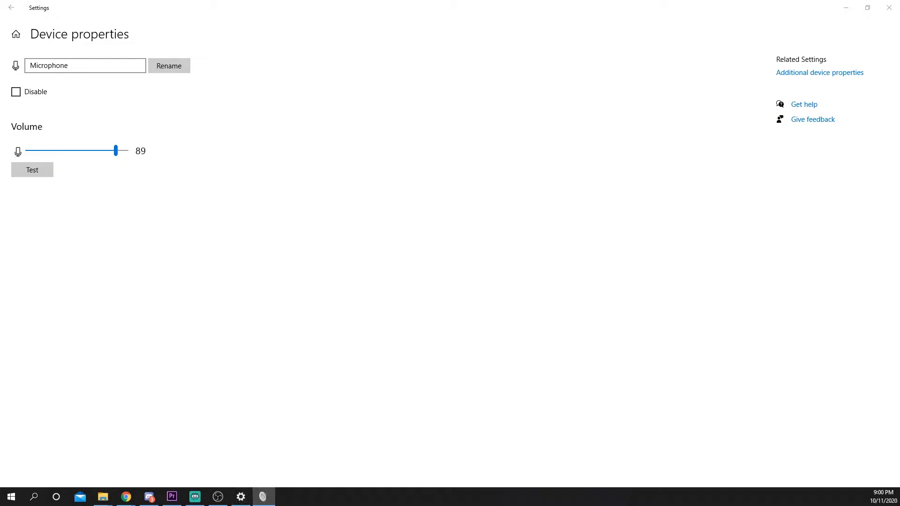
pyautogui.click(819, 72)
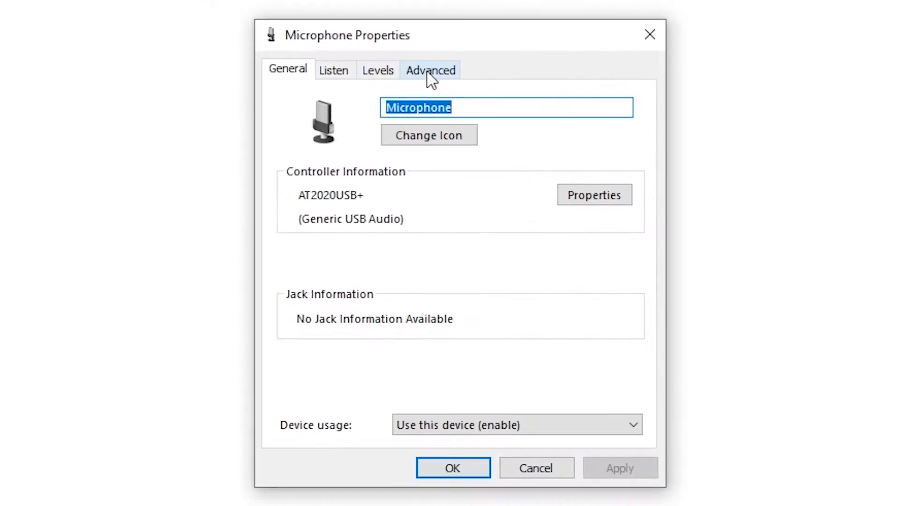
pyautogui.click(430, 69)
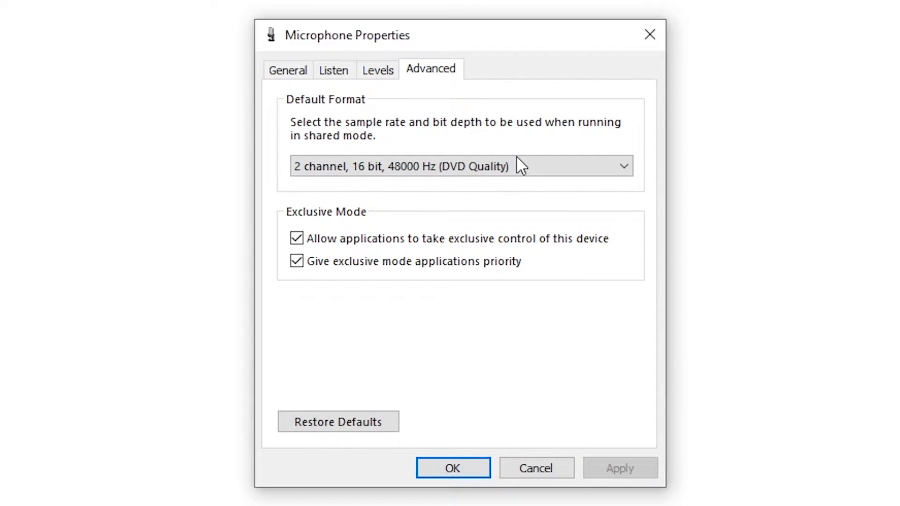
pyautogui.click(459, 166)
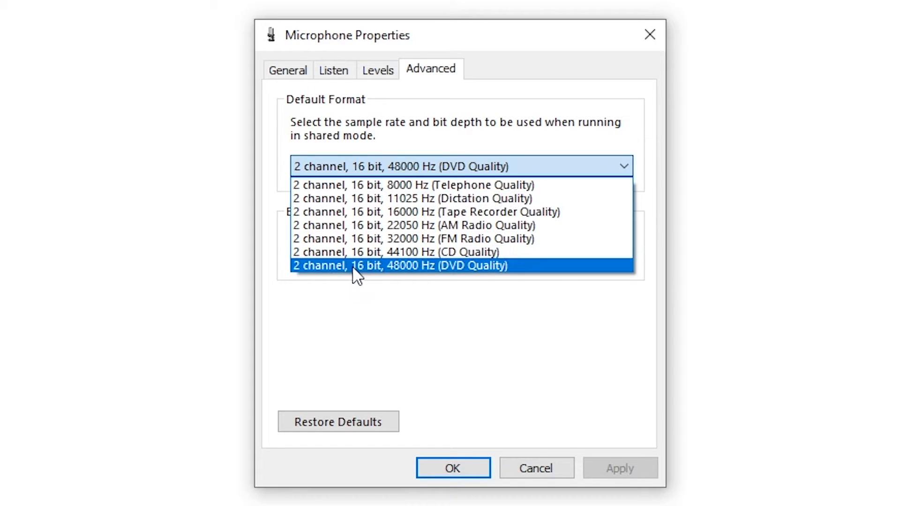
pyautogui.moveTo(390, 276)
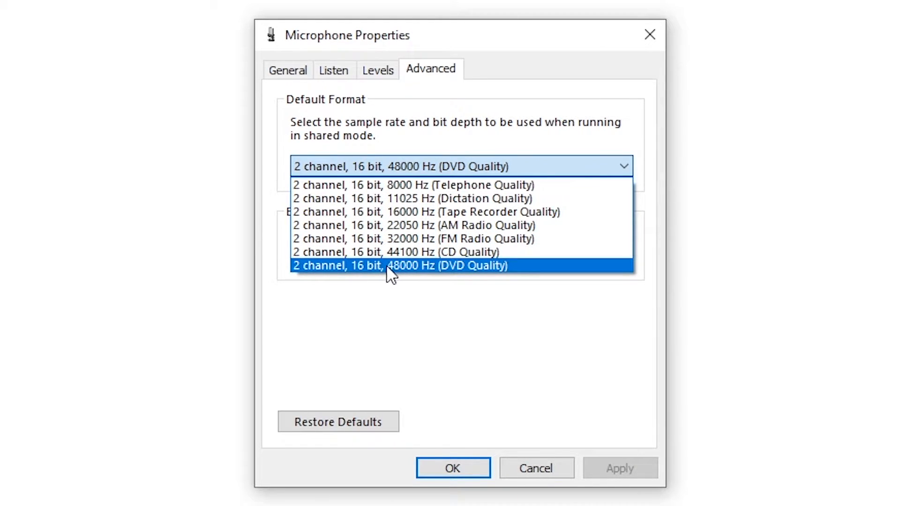
pyautogui.moveTo(408, 276)
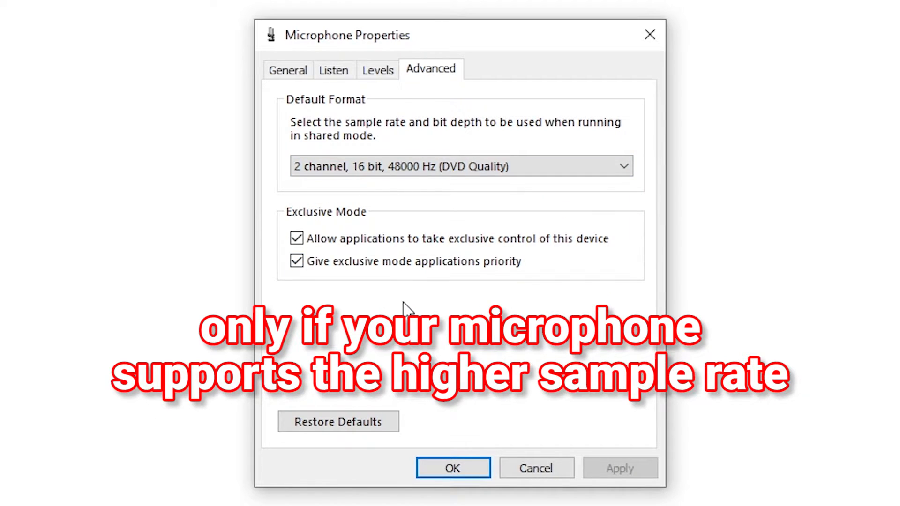
pyautogui.click(460, 167)
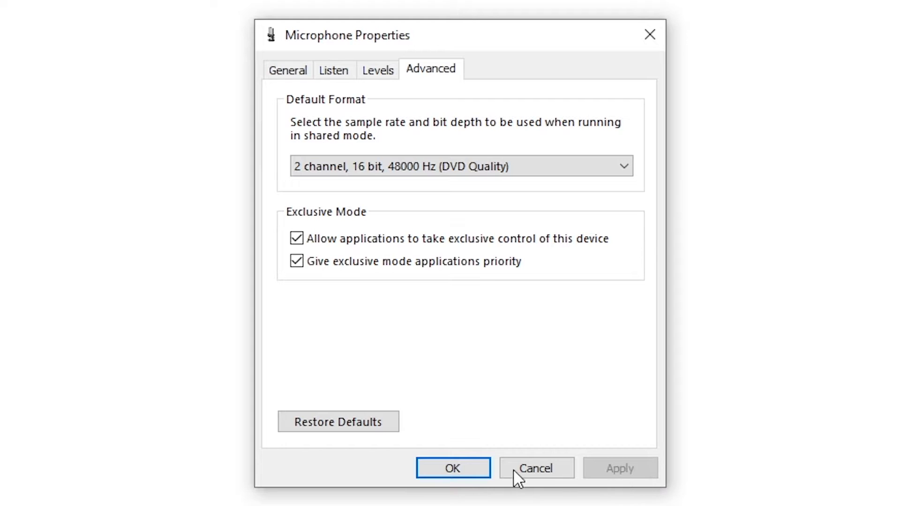
pyautogui.click(536, 468)
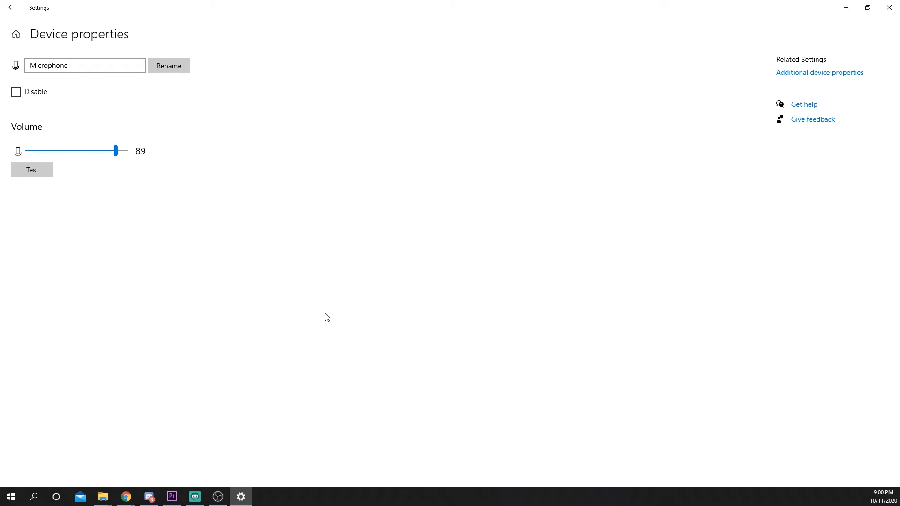
# Step: In OBS audio settings, assign Microphone (AT2020USB+) to Mic/Auxiliary Audio
pyautogui.click(216, 497)
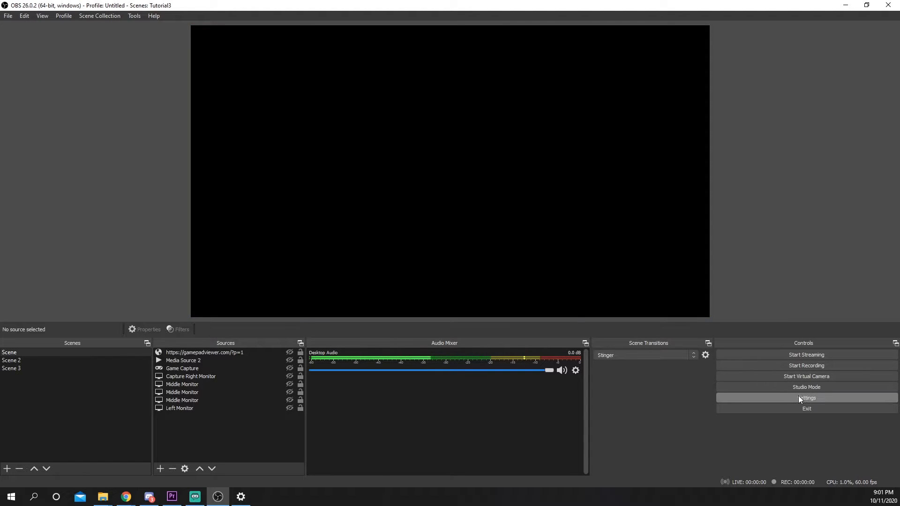
pyautogui.click(807, 398)
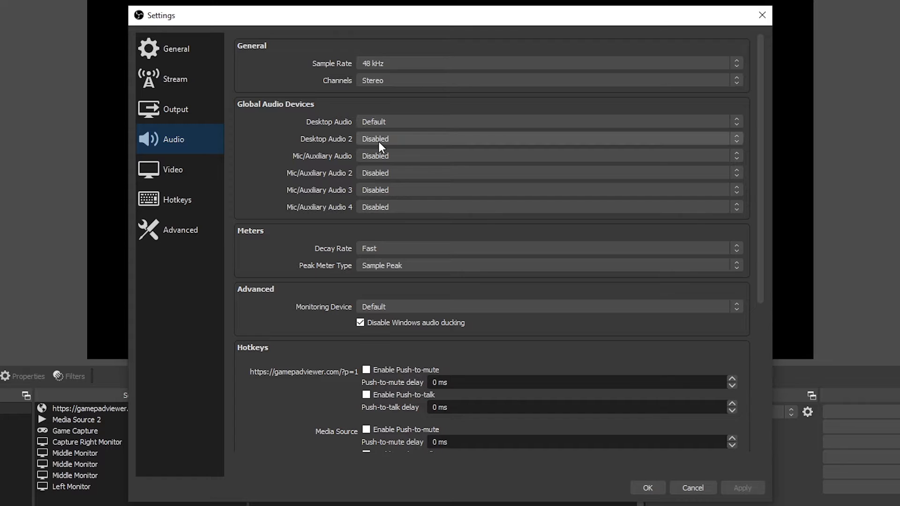
pyautogui.click(547, 63)
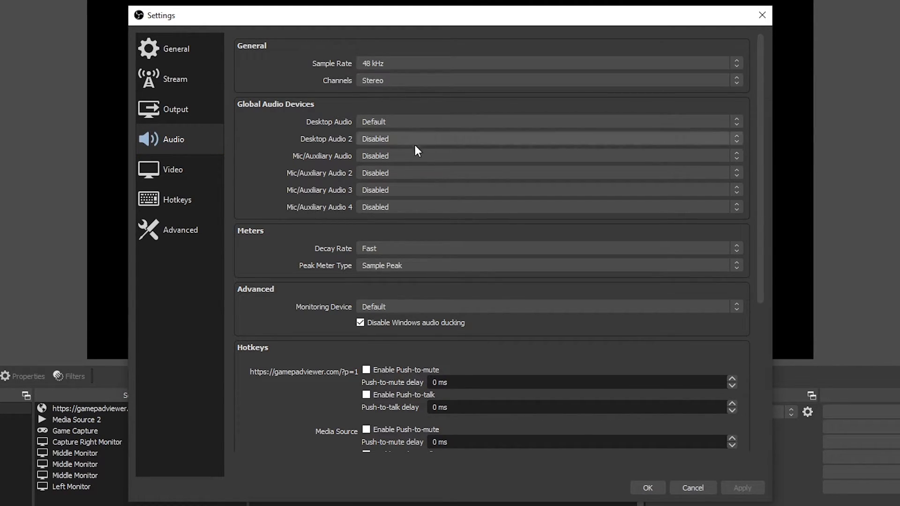
pyautogui.moveTo(303, 161)
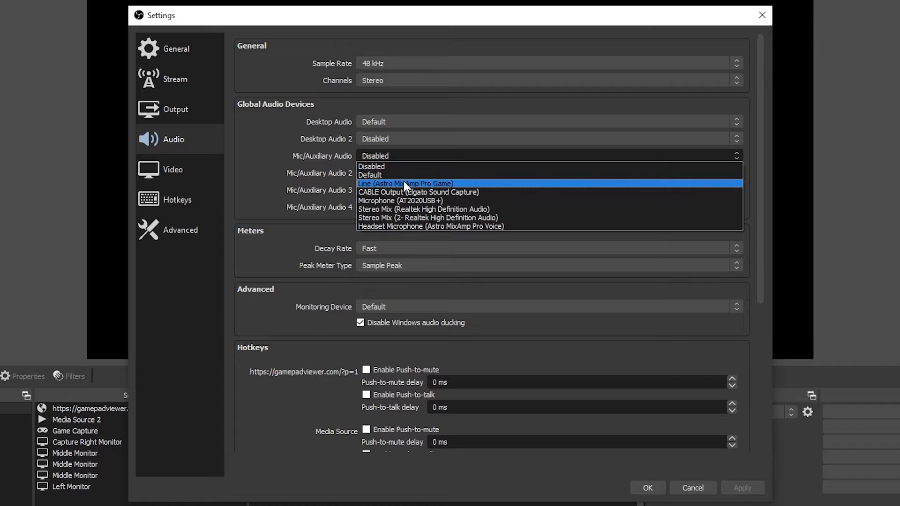
pyautogui.click(400, 200)
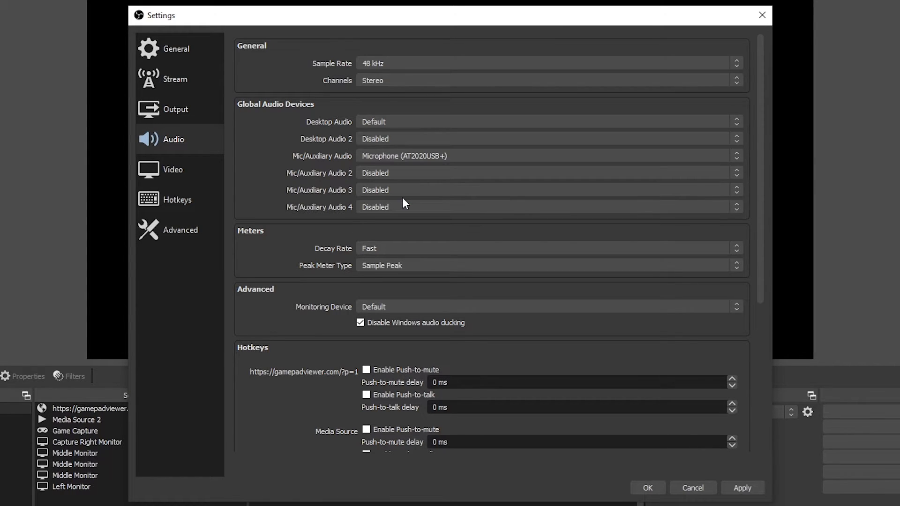
pyautogui.click(175, 108)
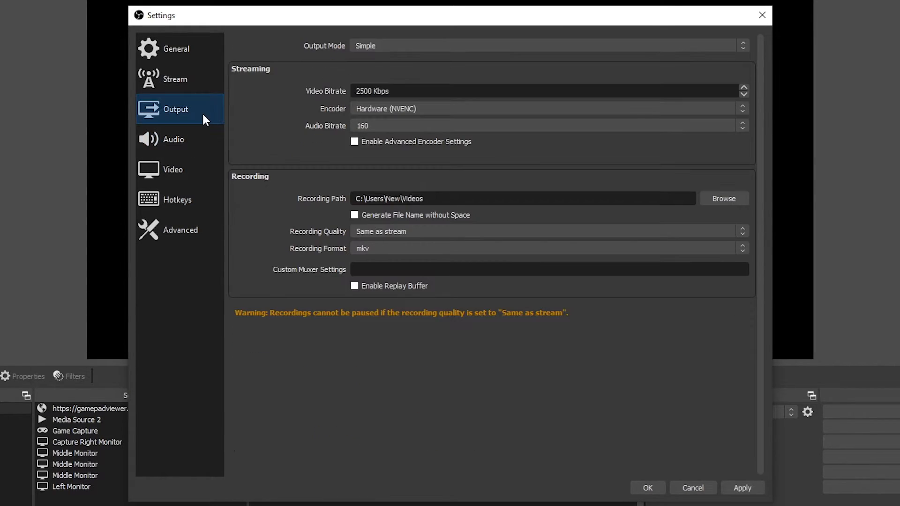
# Step: Change Output Mode from Simple to Advanced, revealing the mp4/NVENC recording settings
pyautogui.click(549, 45)
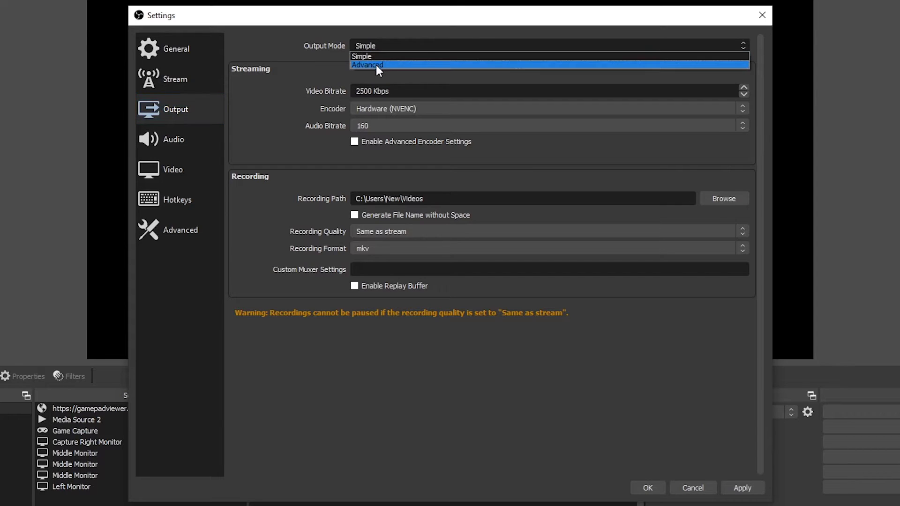
pyautogui.click(367, 65)
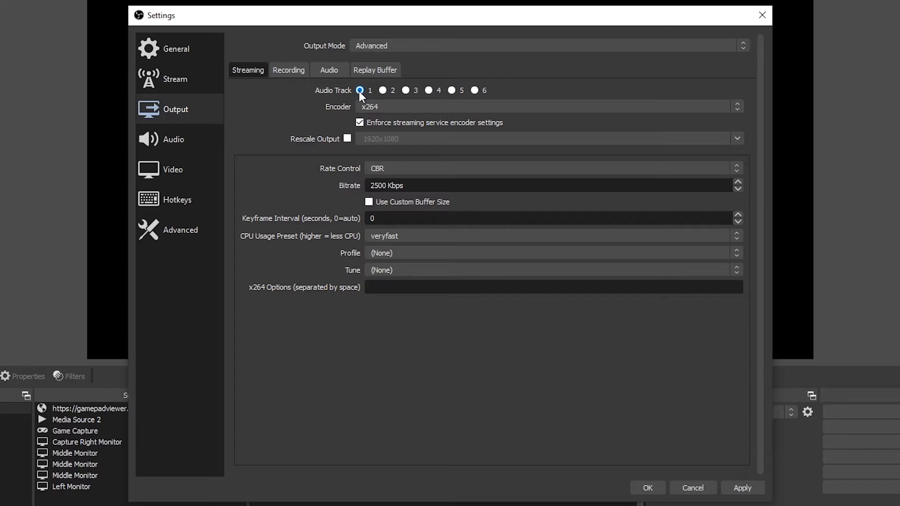
pyautogui.click(287, 70)
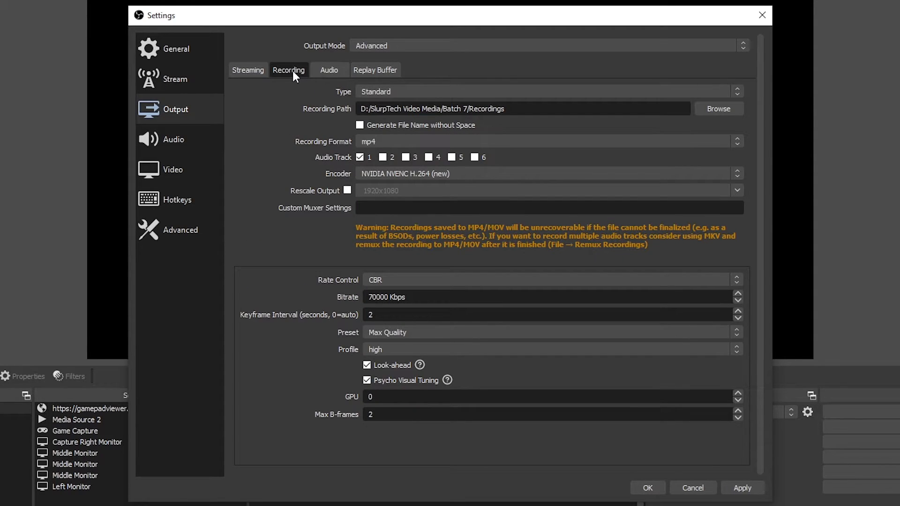
pyautogui.moveTo(347, 165)
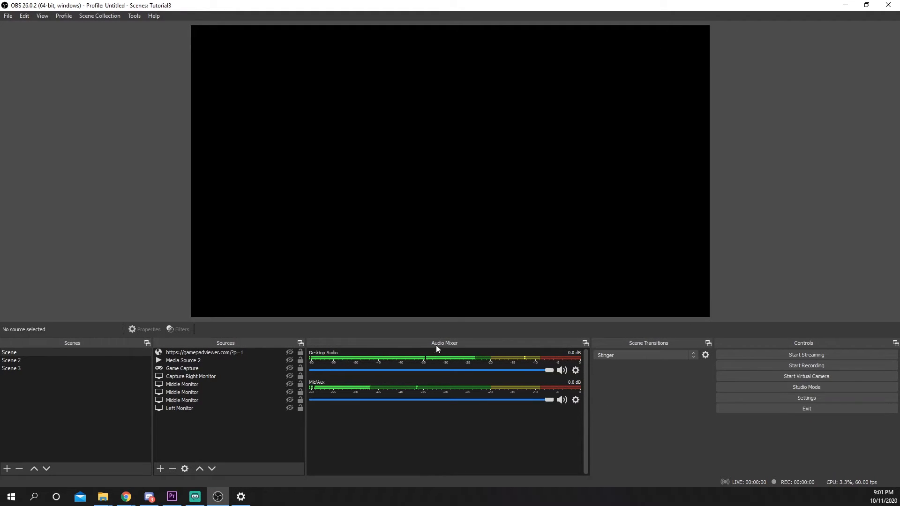
# Step: In Advanced Audio Properties, tick tracks 1,2 for Desktop Audio and 1,3 for Mic/Aux
pyautogui.click(575, 370)
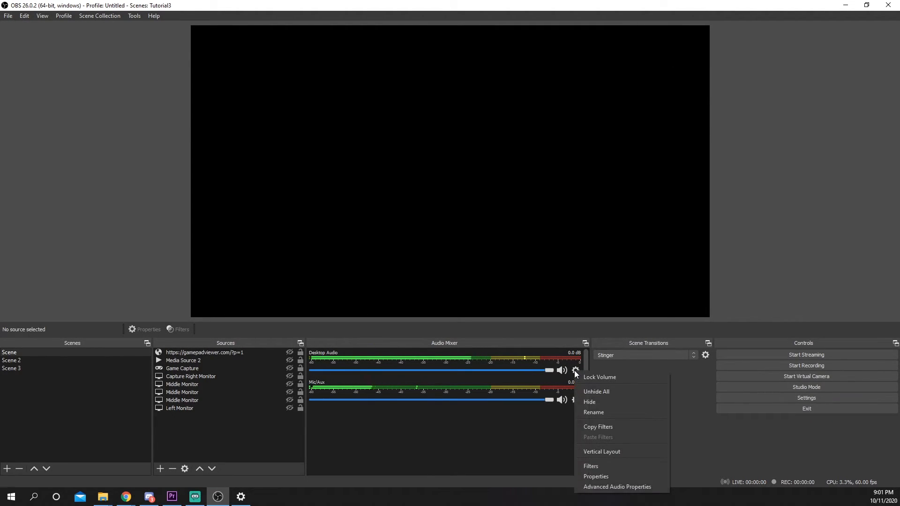
pyautogui.moveTo(615, 487)
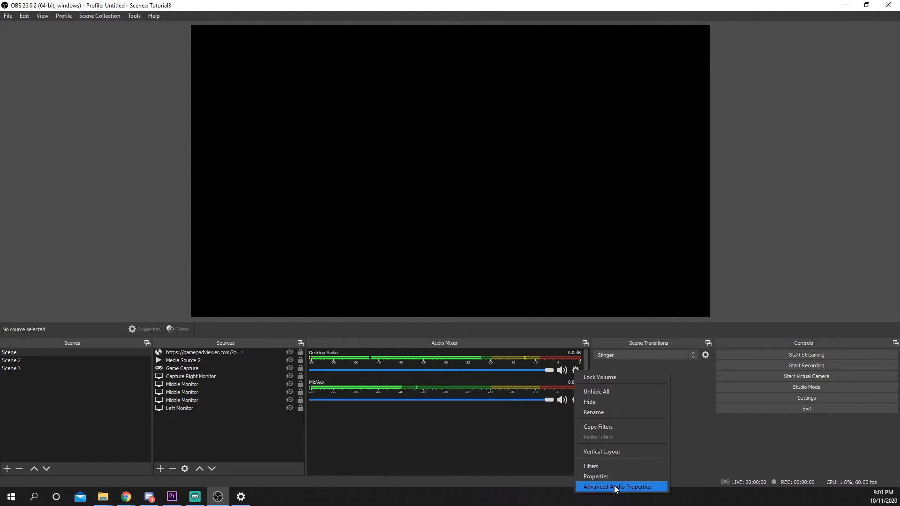
pyautogui.click(616, 487)
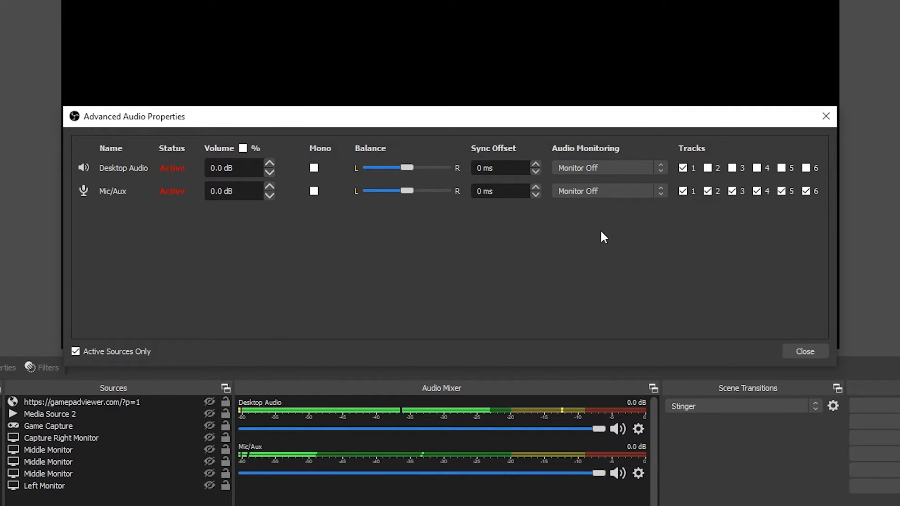
pyautogui.click(708, 192)
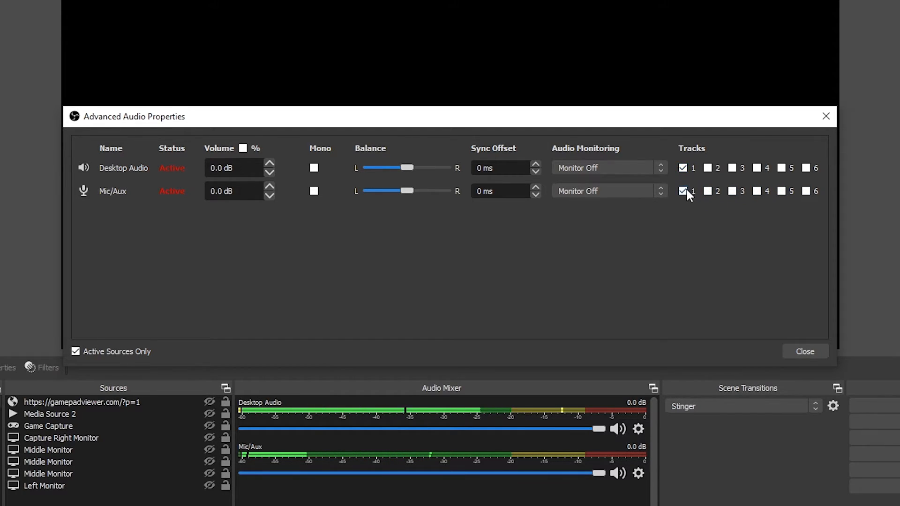
pyautogui.click(708, 191)
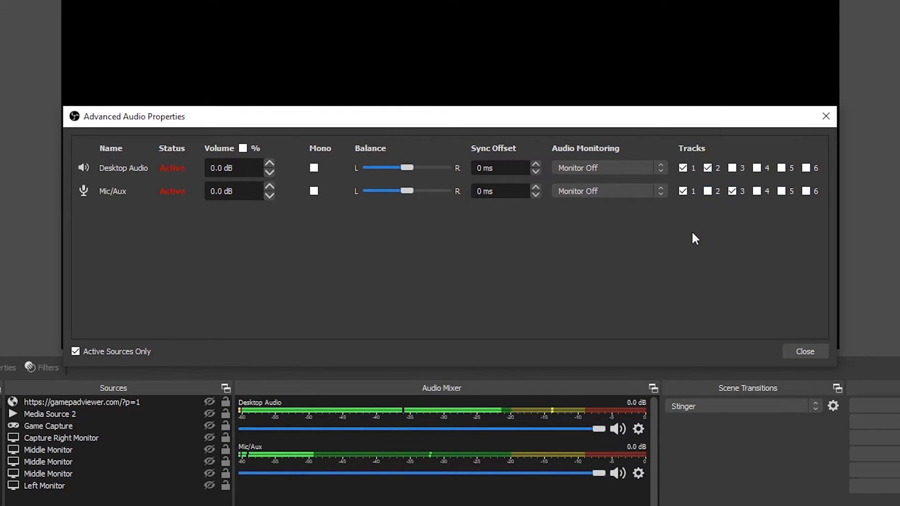
pyautogui.click(732, 191)
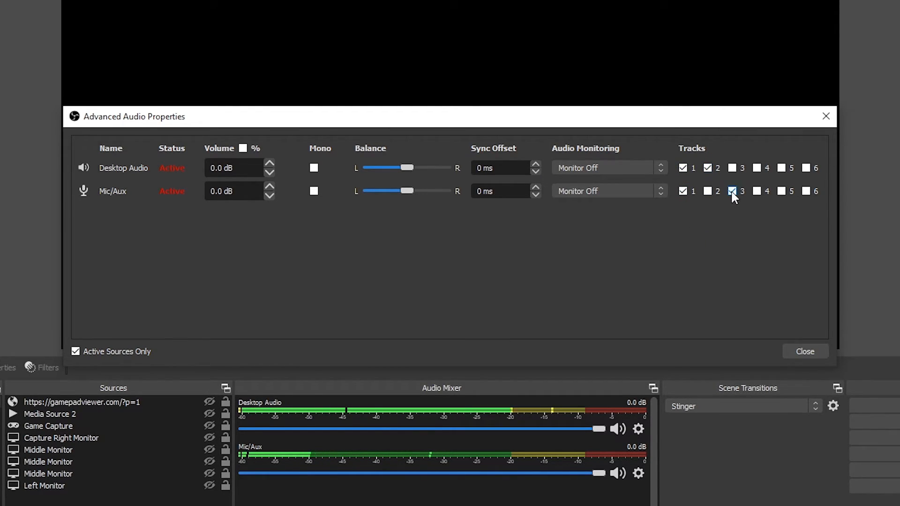
pyautogui.click(804, 351)
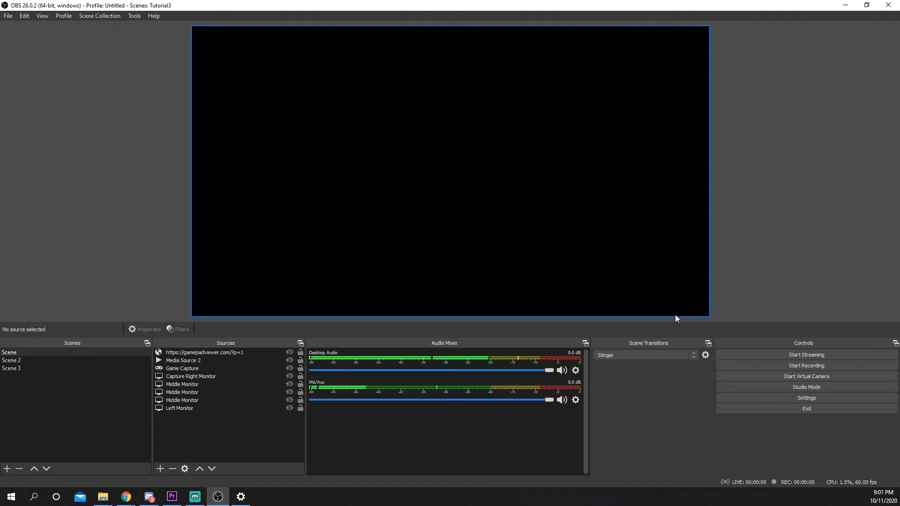